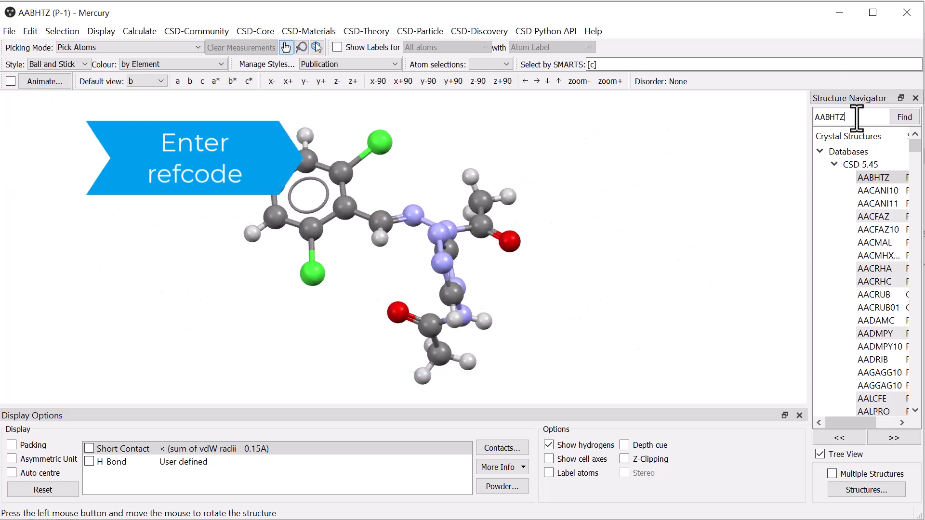
Step: Replace the AABHTZ refcode in the Structure Navigator with NAKCIN to load that structure
key("Backspace")
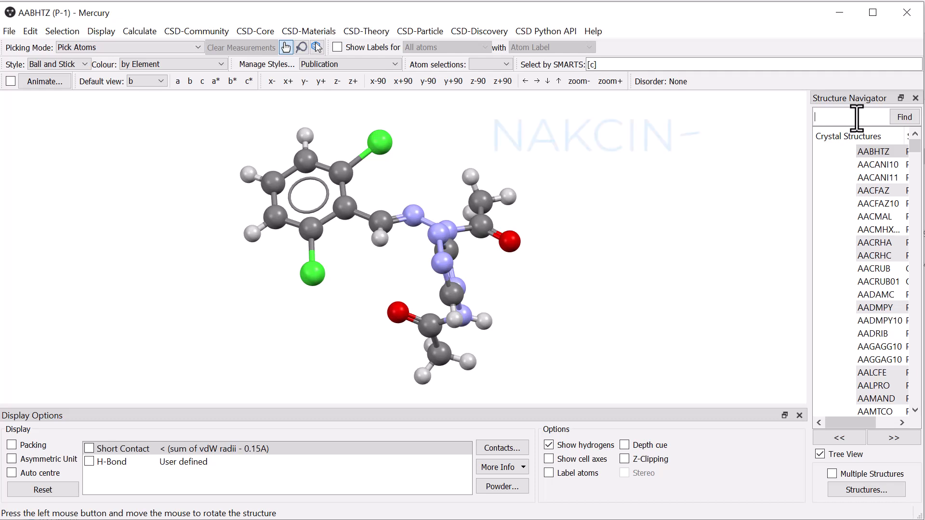
type("NAKCIN")
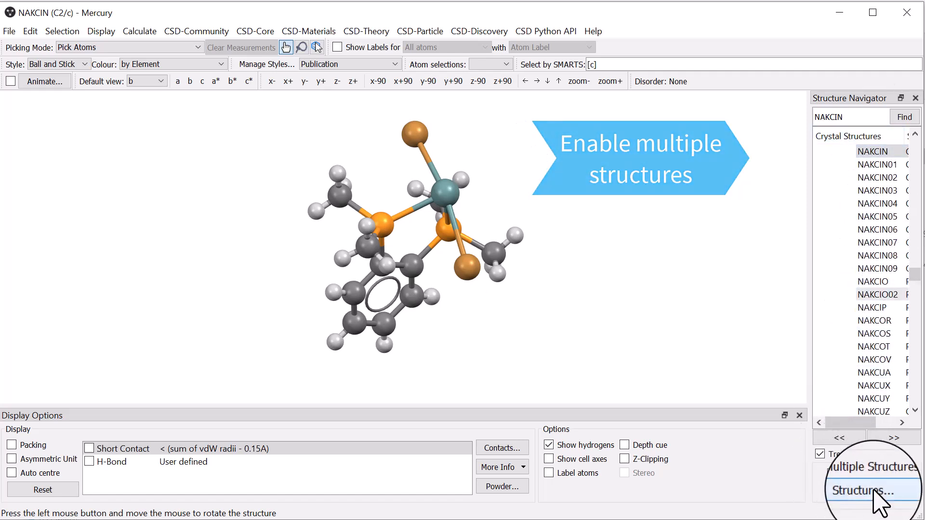
Step: Enable Multiple Structures and load NAKCEJ so it is displayed alongside NAKCIN
left_click(865, 490)
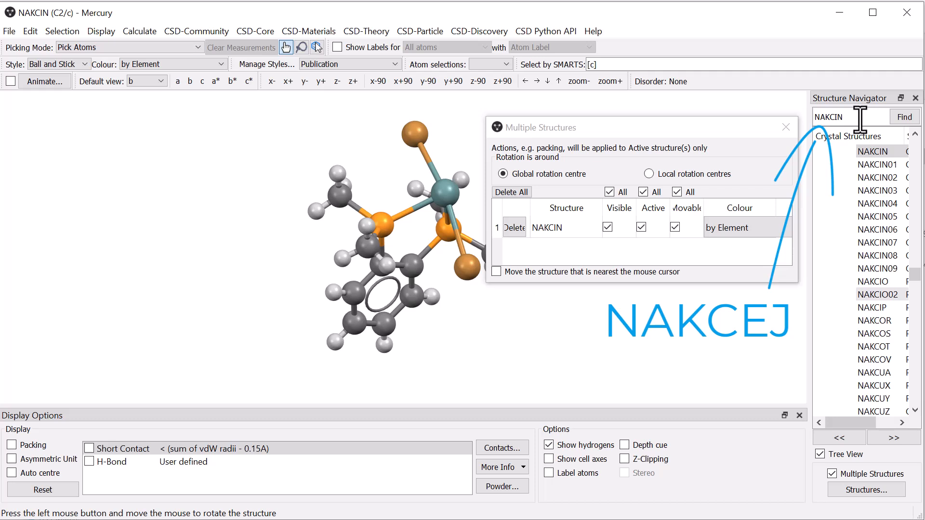
key("Backspace")
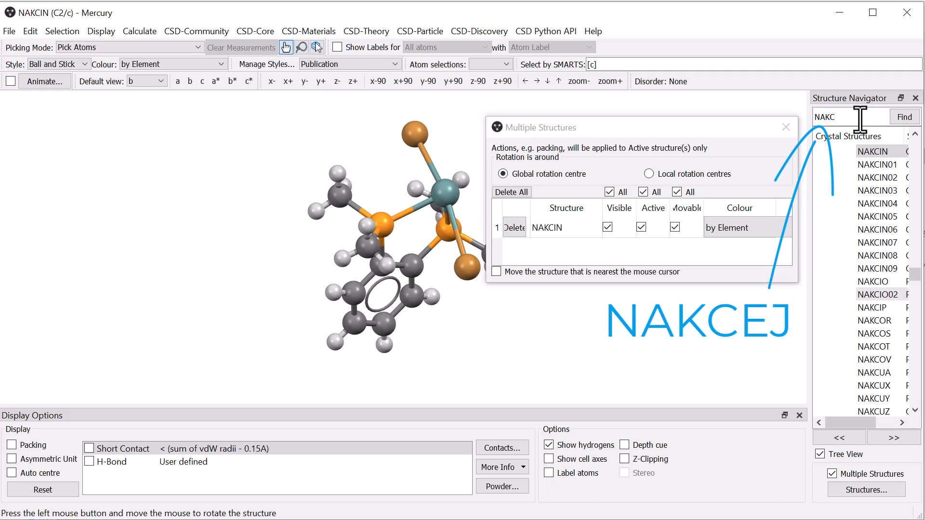
left_click(904, 116)
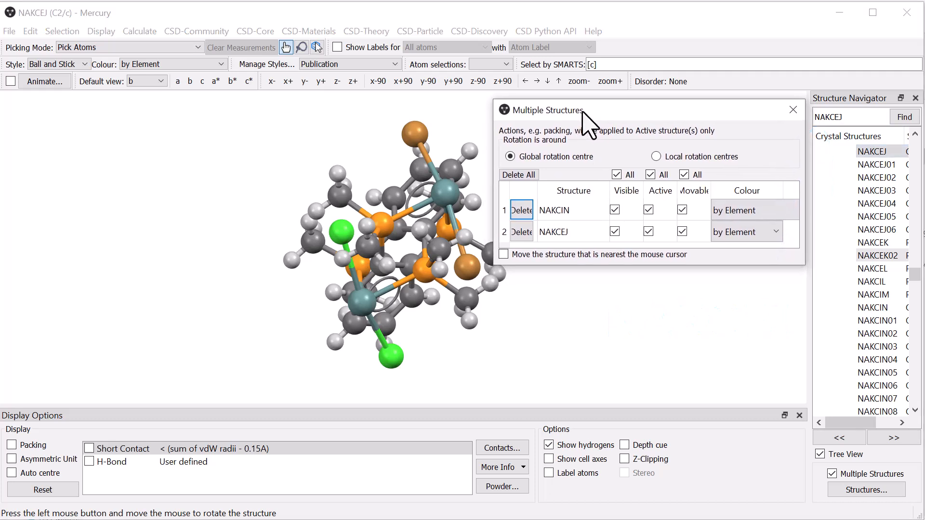
mouse_move(535, 324)
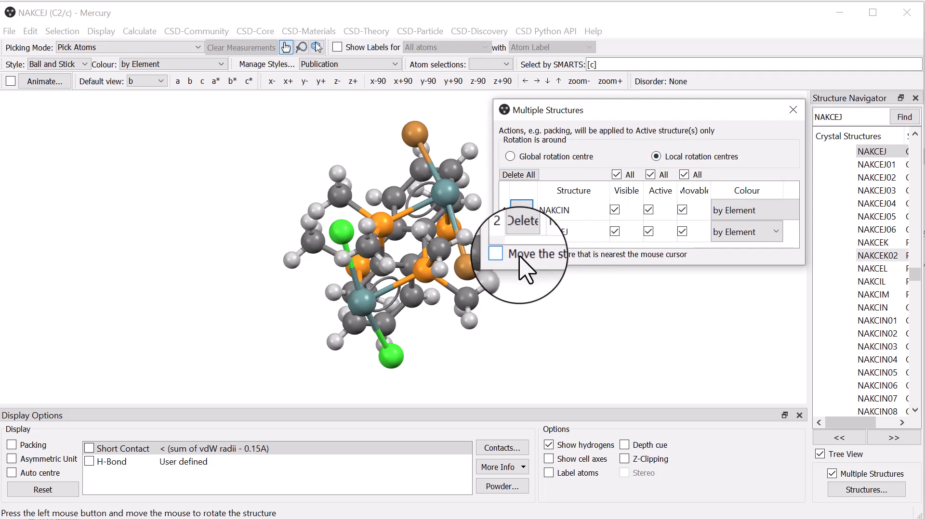
Step: Use Local rotation centres with nearest-structure movement and drag the two molecules apart side by side
left_click(503, 255)
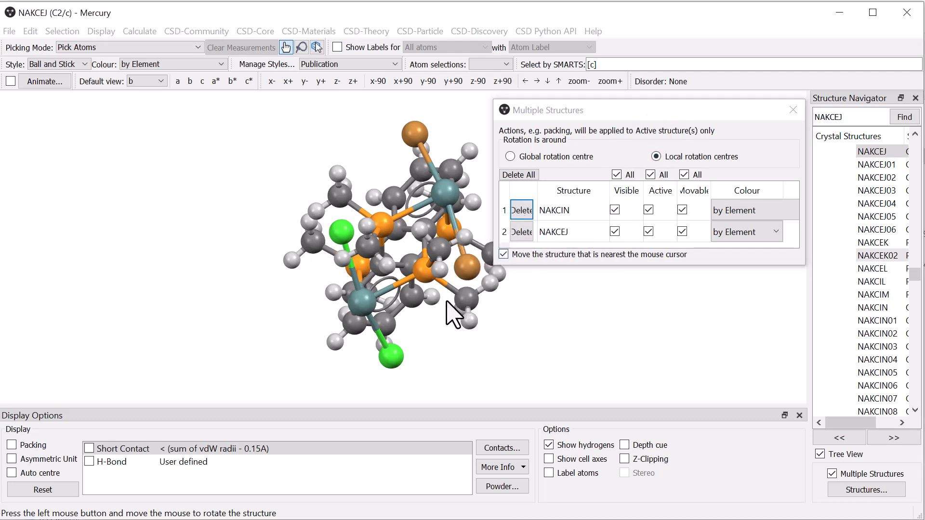
left_click_drag(451, 312, 183, 336)
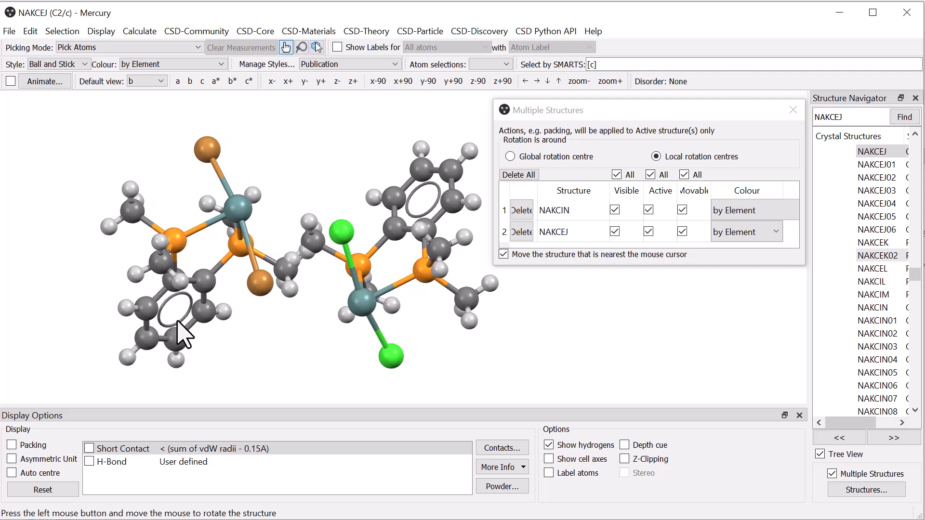
left_click_drag(183, 331, 336, 266)
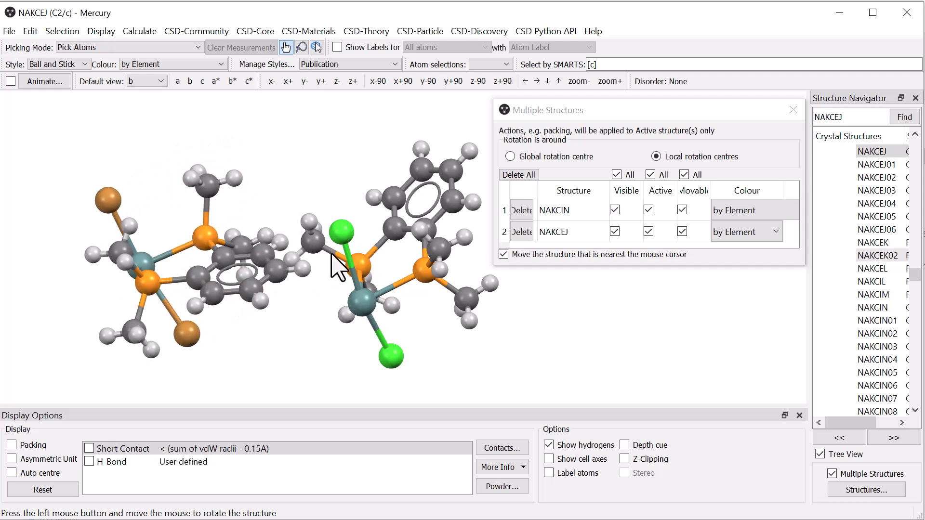
left_click_drag(339, 266, 407, 275)
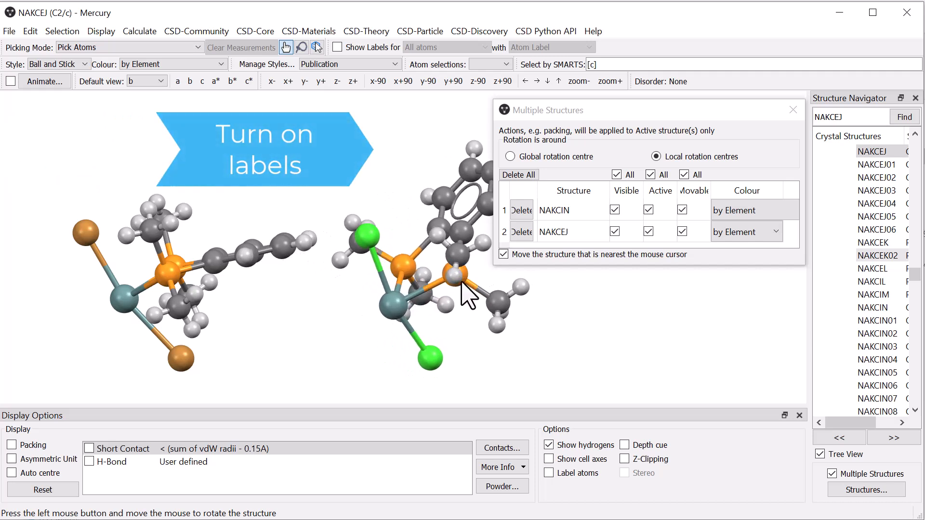
Step: Show atom labels for all non-C,H atoms (Br, Cl, Ge, P) on both molecules
left_click(334, 48)
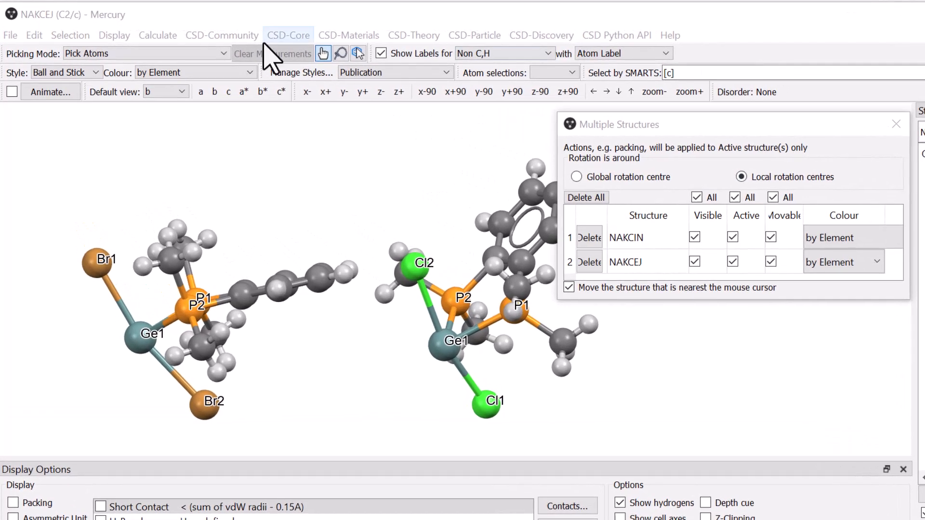
Step: Start the Structure Overlay tool from the Calculate menu
left_click(158, 35)
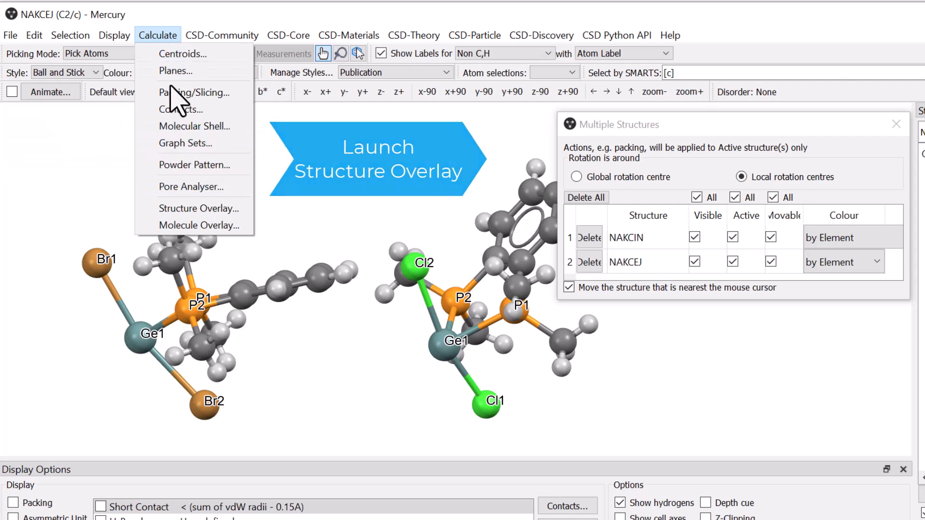
left_click(198, 208)
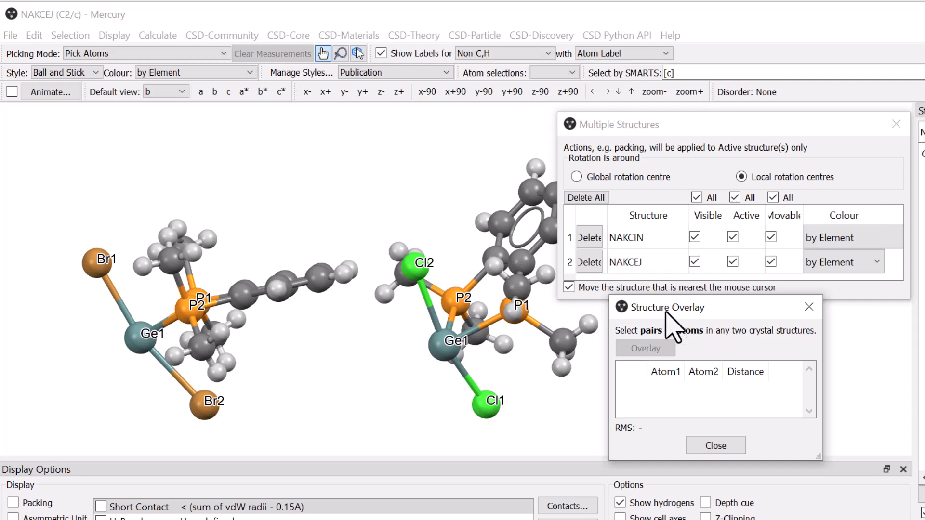
mouse_move(694, 332)
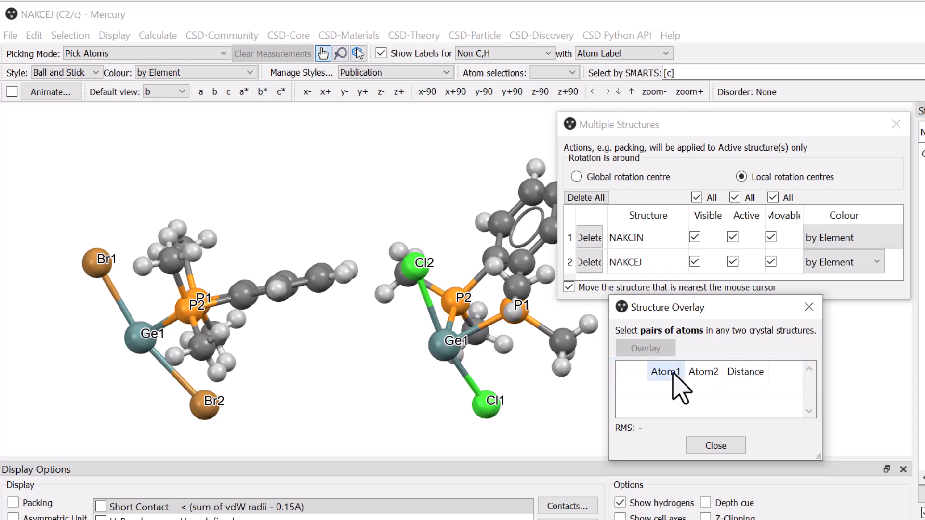
mouse_move(583, 403)
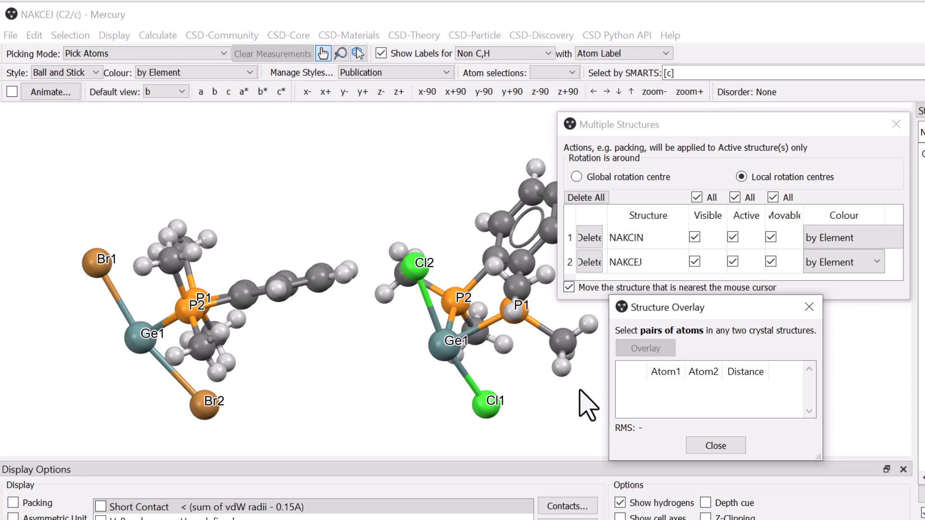
mouse_move(247, 273)
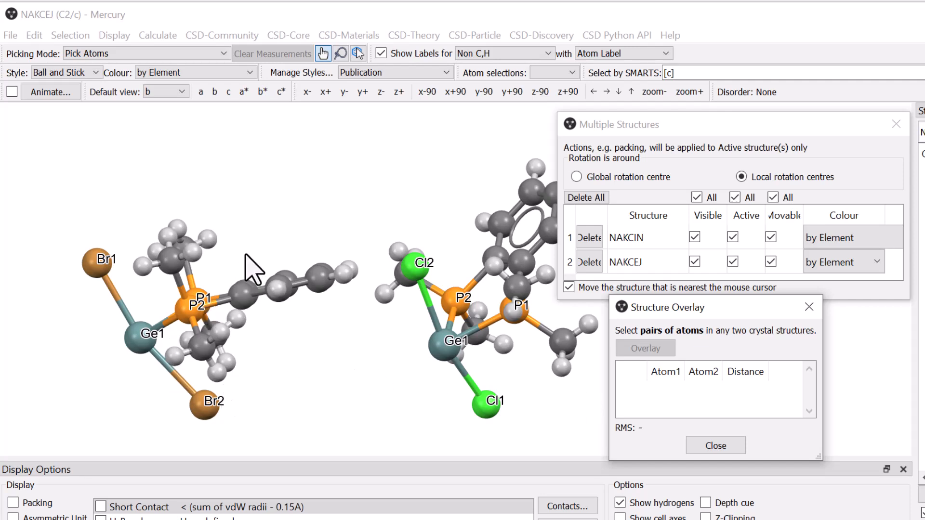
Step: Pick the corresponding P1, Ge1 and P2 atoms on each molecule as three overlay atom pairs
left_click(202, 295)
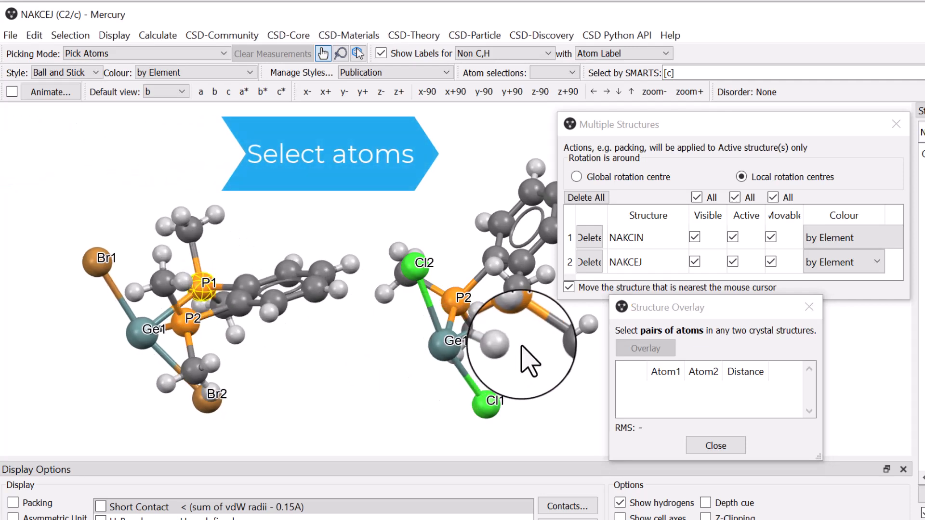
left_click_drag(519, 348, 537, 301)
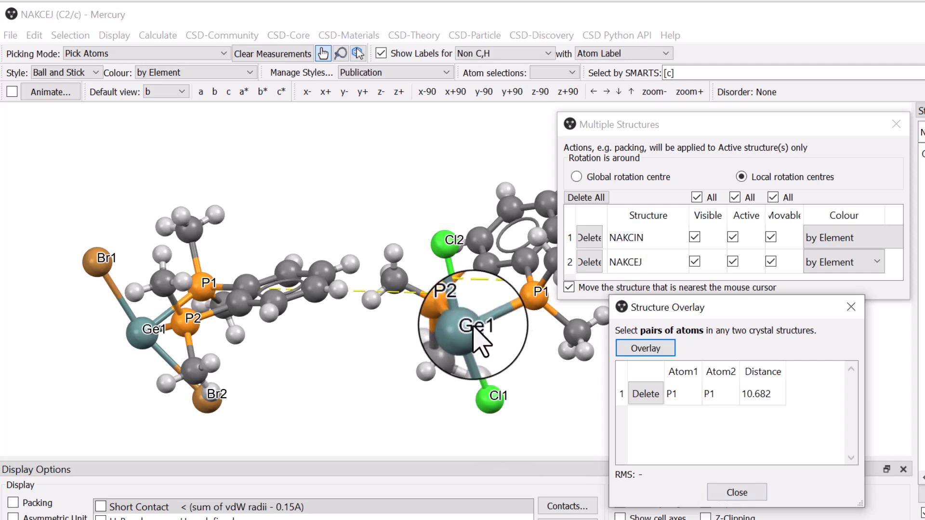
left_click(465, 327)
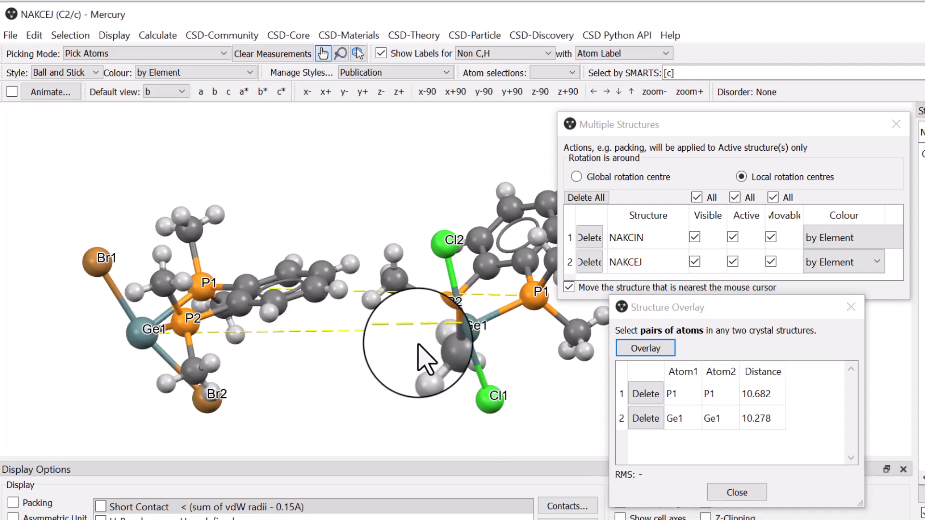
left_click(183, 327)
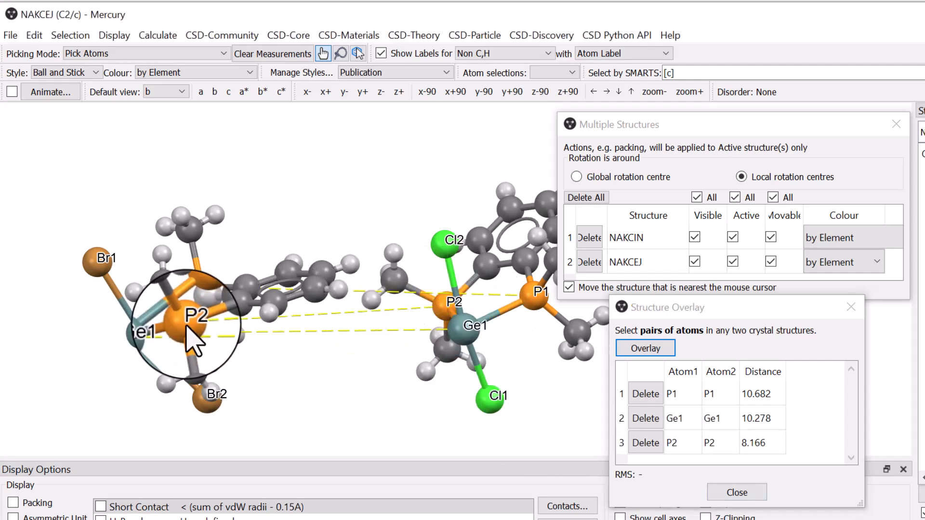
left_click(647, 347)
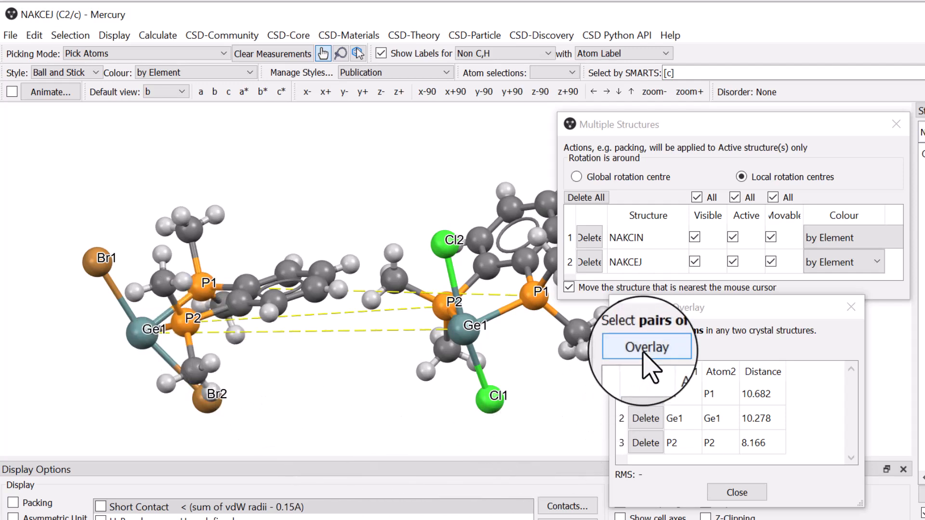
Step: Overlay the two structures on the three atom pairs, giving RMS 0.00821
left_click(648, 347)
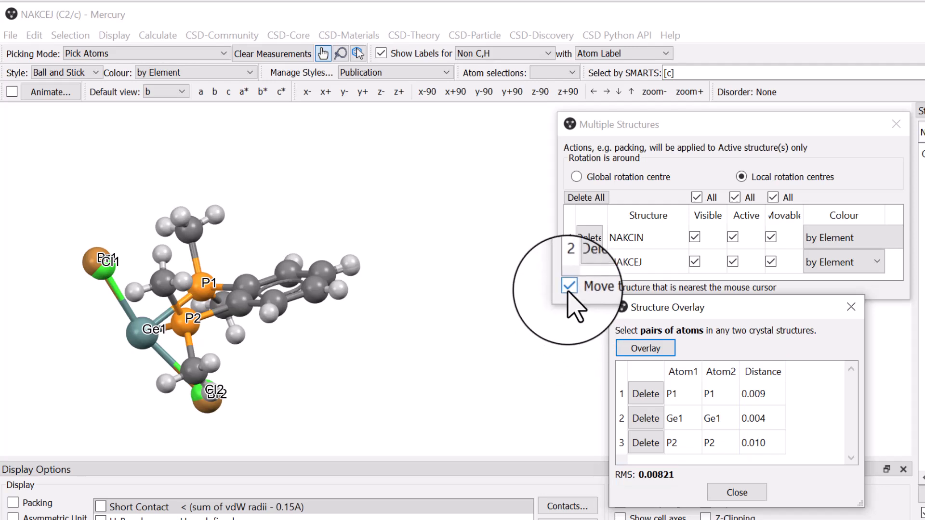
Step: Turn off nearest-structure movement and use a Global rotation centre so both structures turn together
left_click(568, 286)
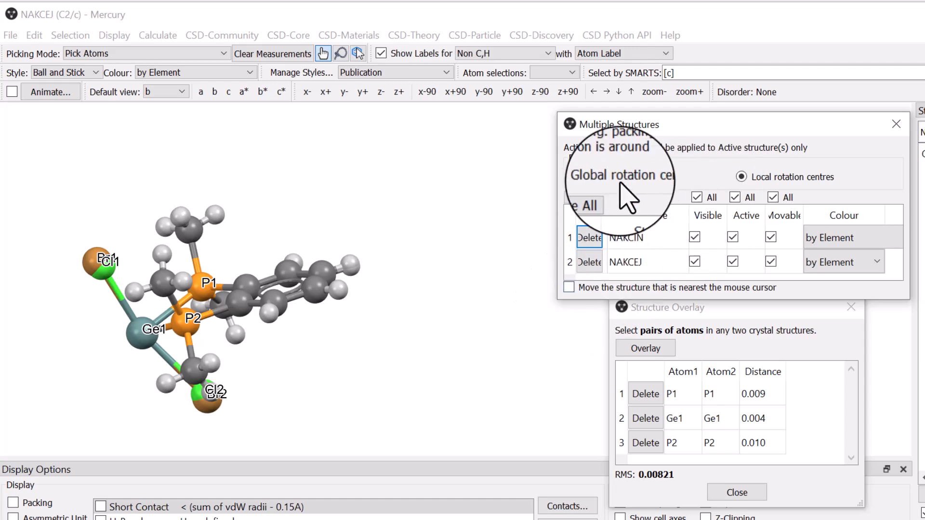
left_click(576, 177)
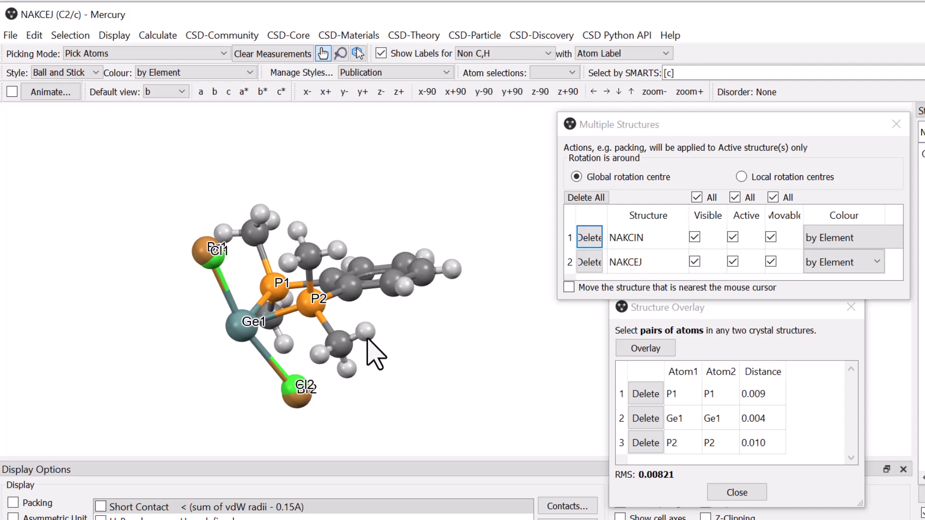
mouse_move(409, 395)
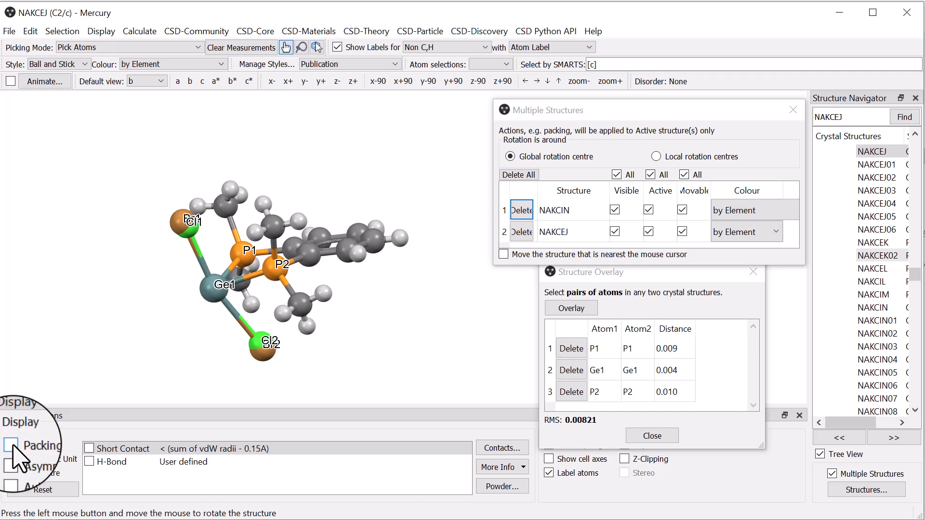
Step: Turn on Packing in Display Options to fill the unit cells of both overlaid structures
left_click(11, 445)
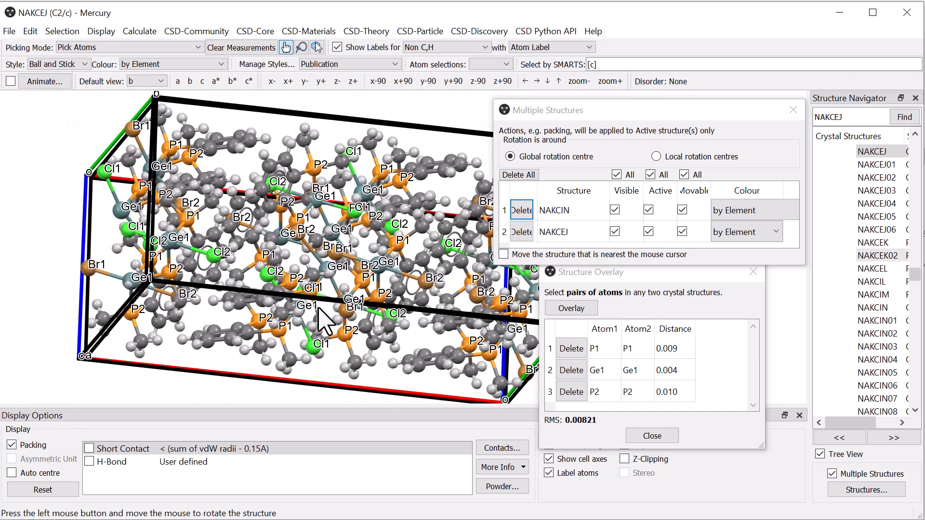
left_click(571, 308)
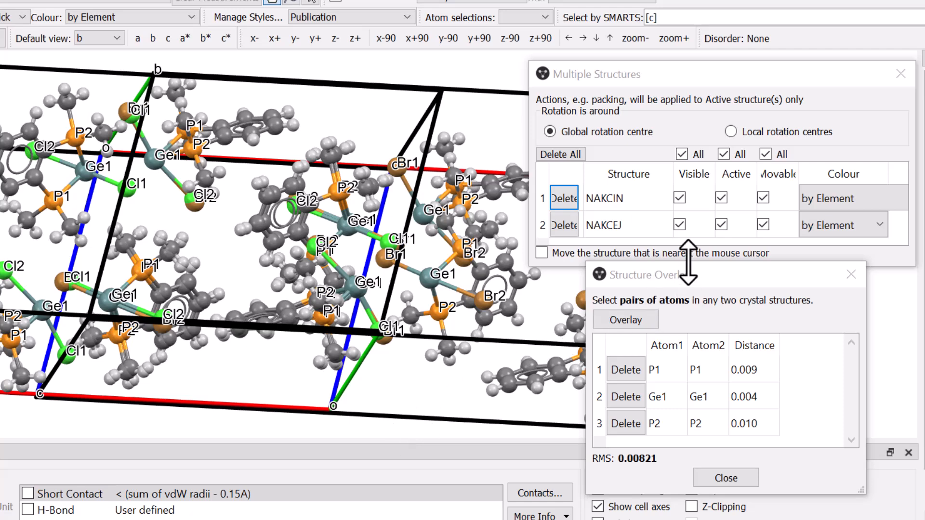
Step: Set NAKCIN's colour to Red and NAKCEJ's to Blue in the Multiple Structures list
left_click(854, 198)
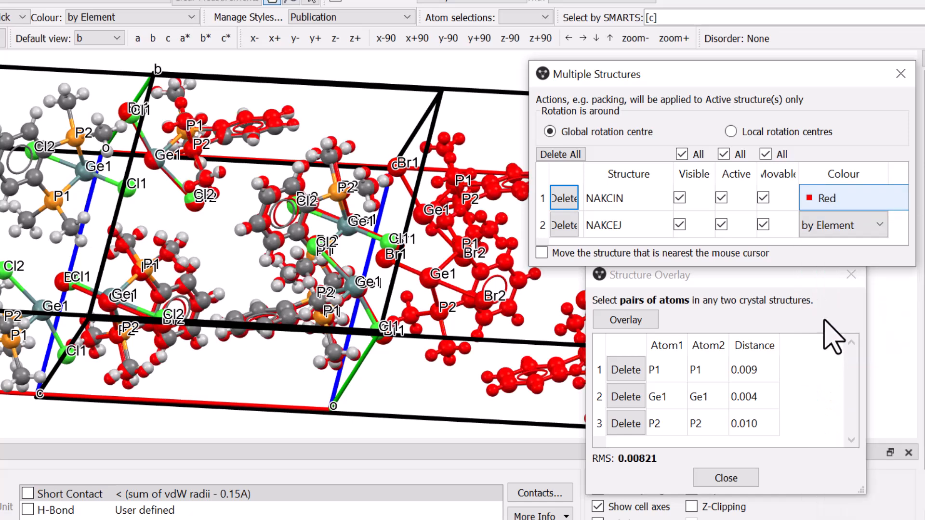
left_click(842, 225)
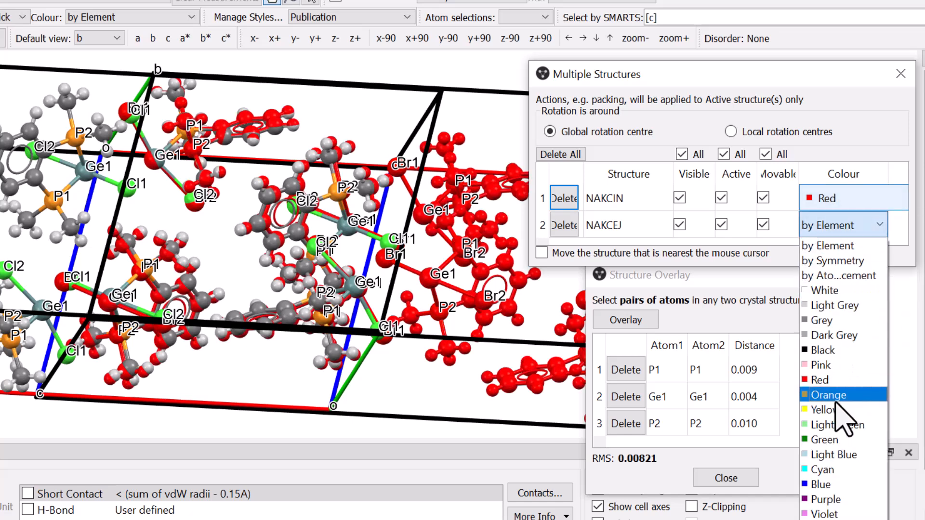
left_click(821, 484)
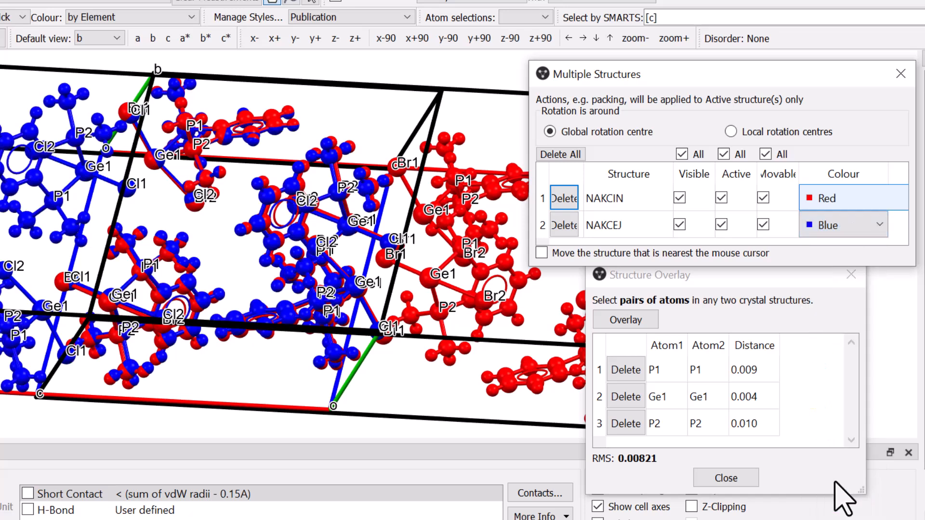
mouse_move(889, 428)
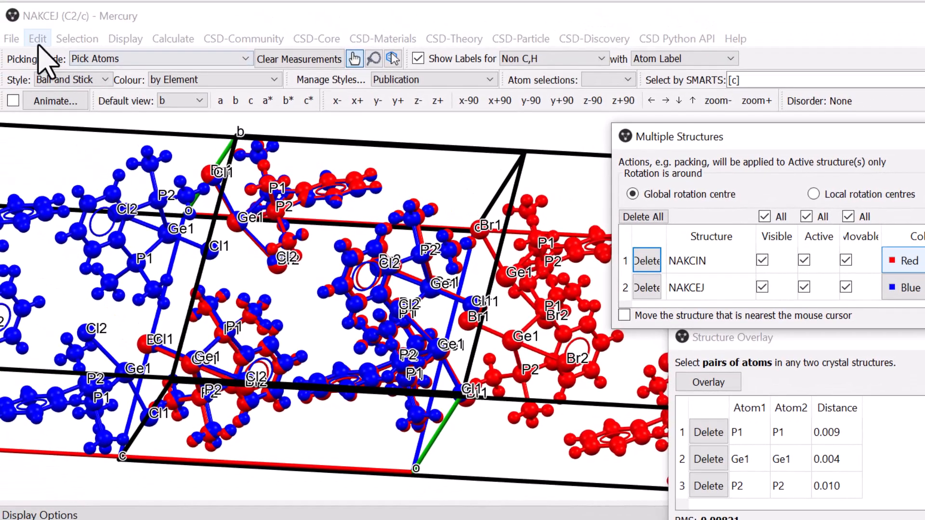
Step: Save the red-blue packed NAKCIN/NAKCEJ overlay as a Mercury compressed XML (.mryx) file
left_click(11, 39)
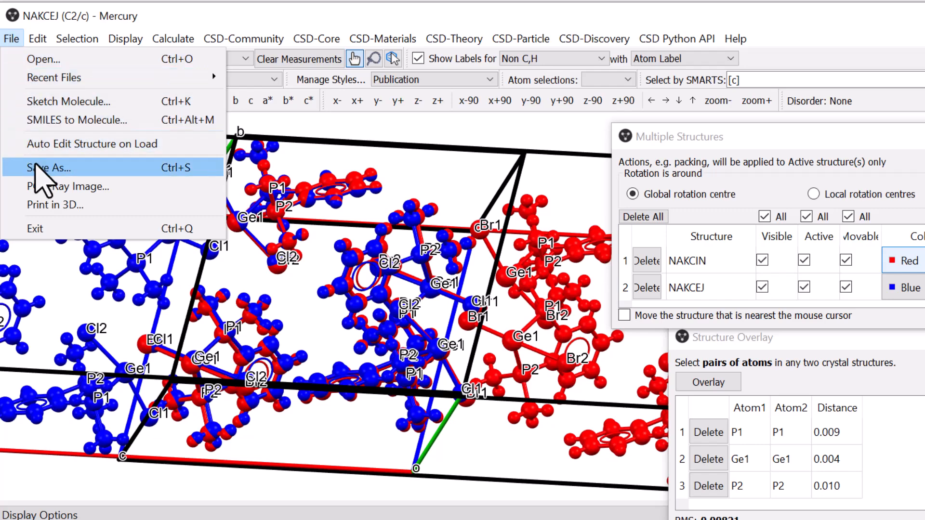
left_click(44, 168)
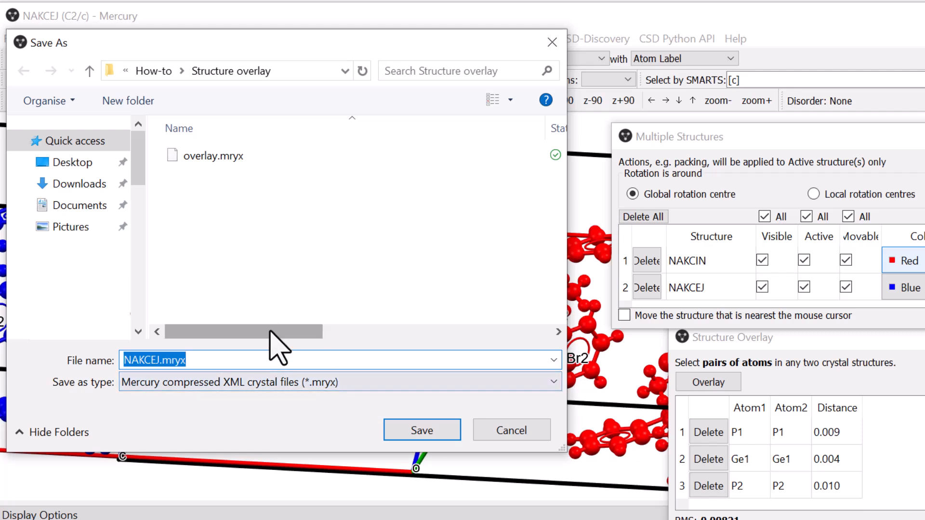
mouse_move(407, 291)
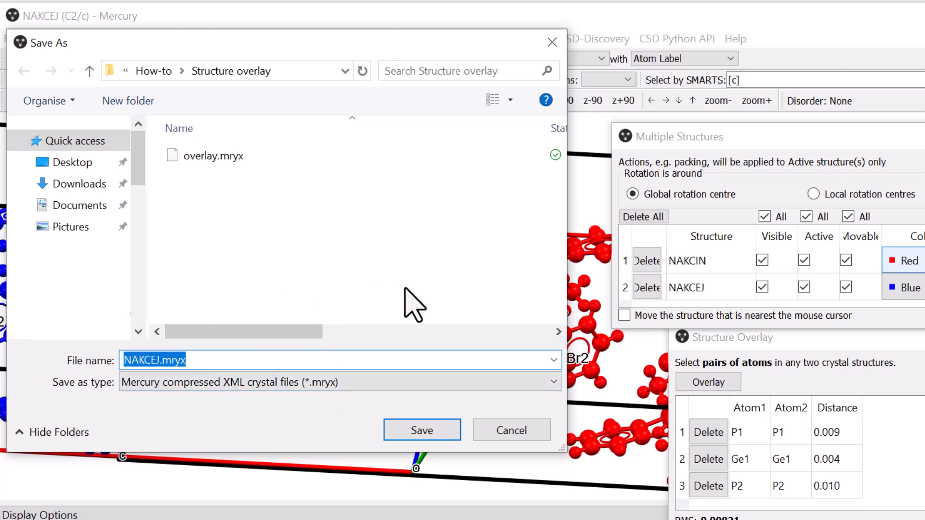
left_click(422, 430)
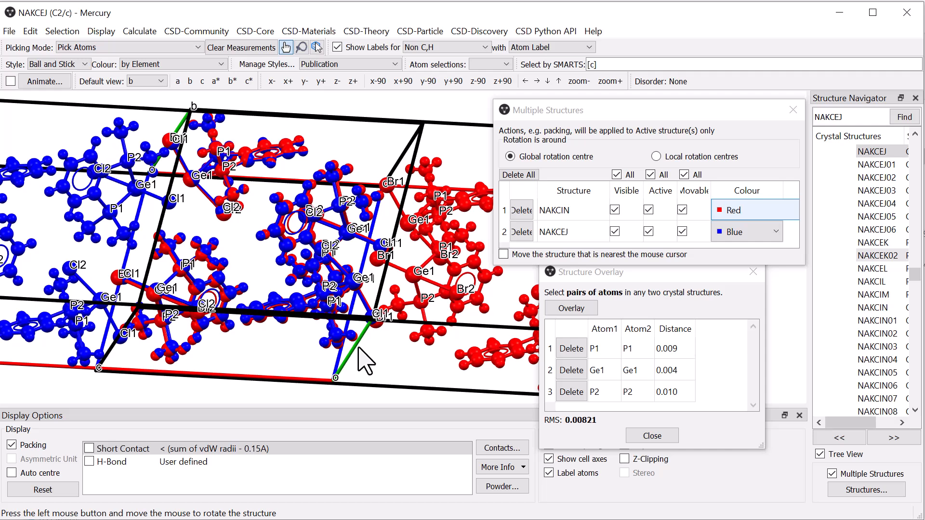
mouse_move(226, 210)
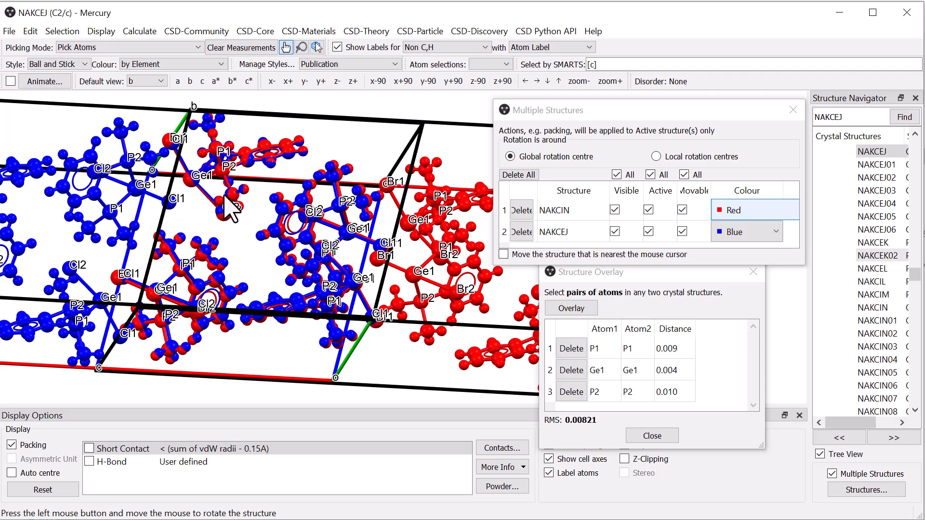